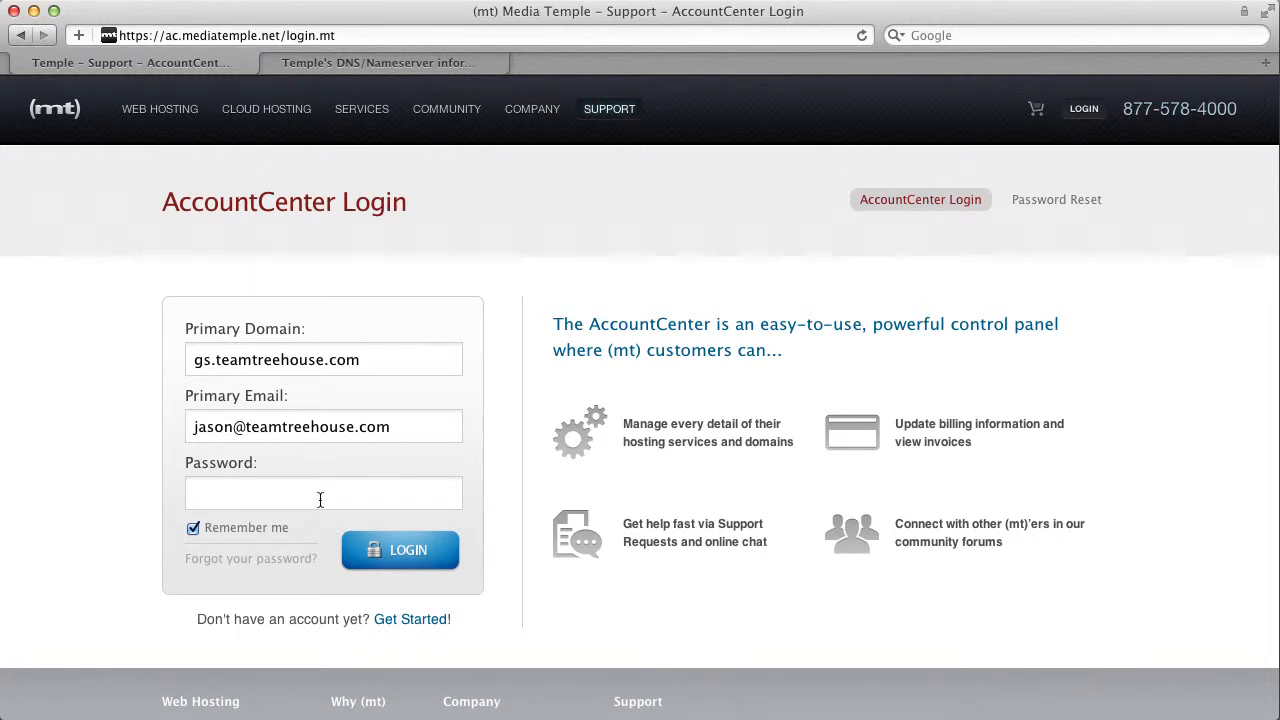
# Step: Enter the account password and log in to the Media Temple AccountCenter
pyautogui.click(324, 492)
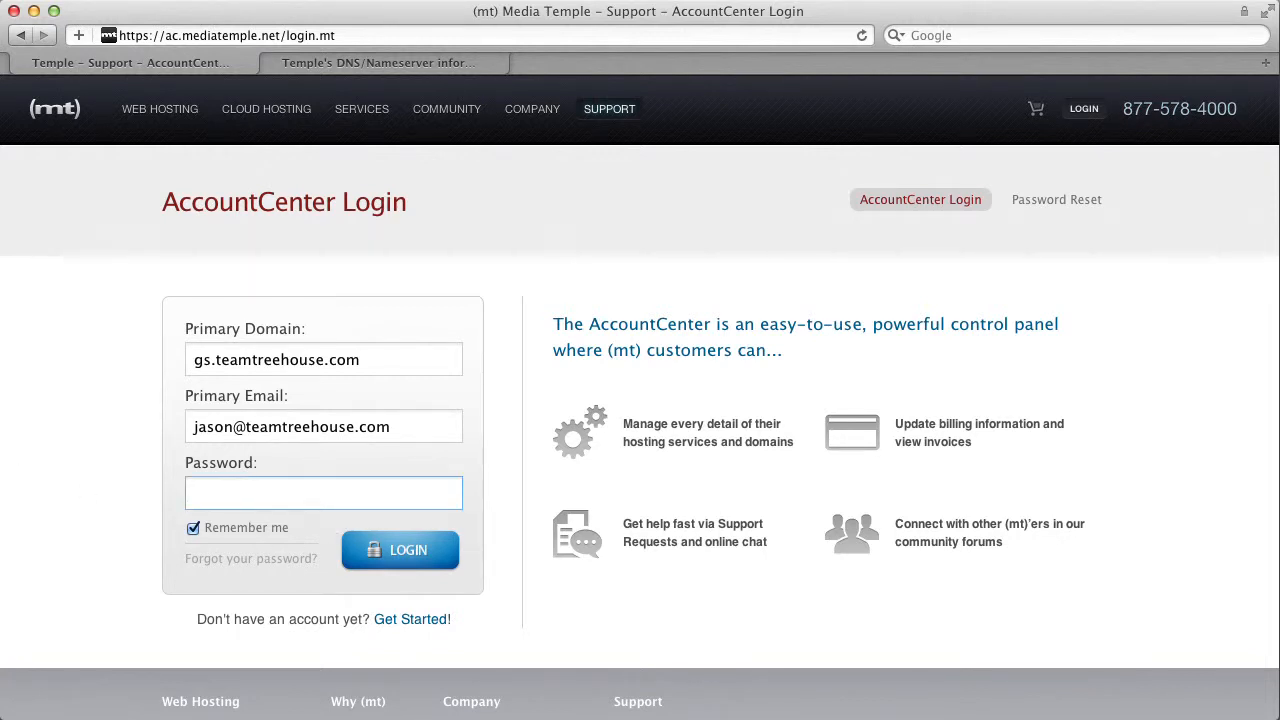
pyautogui.write('••')
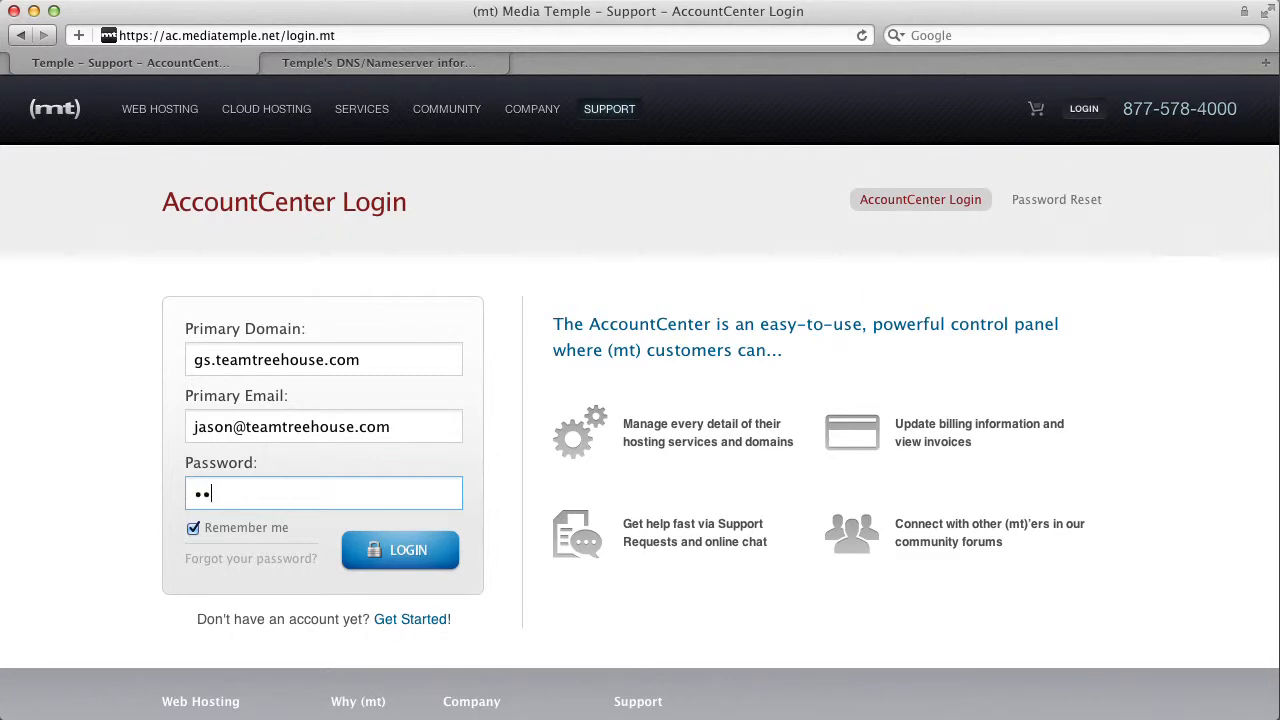
pyautogui.write('•••••••')
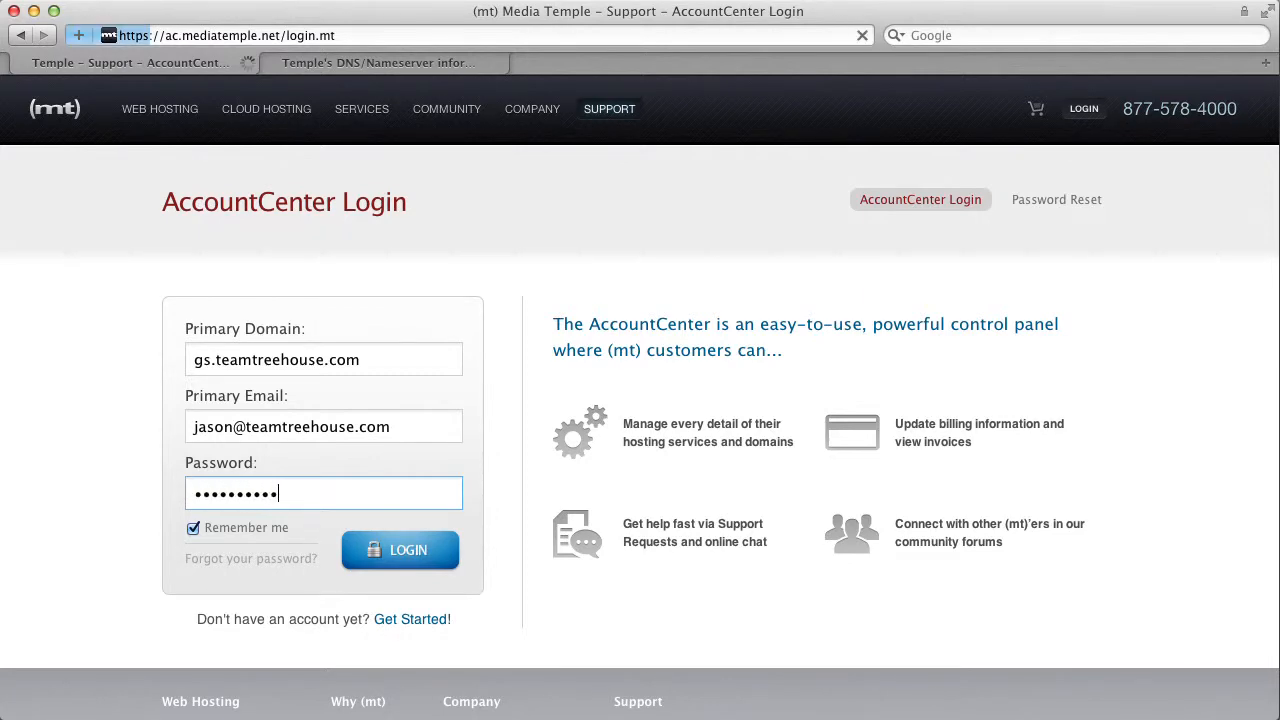
pyautogui.click(400, 550)
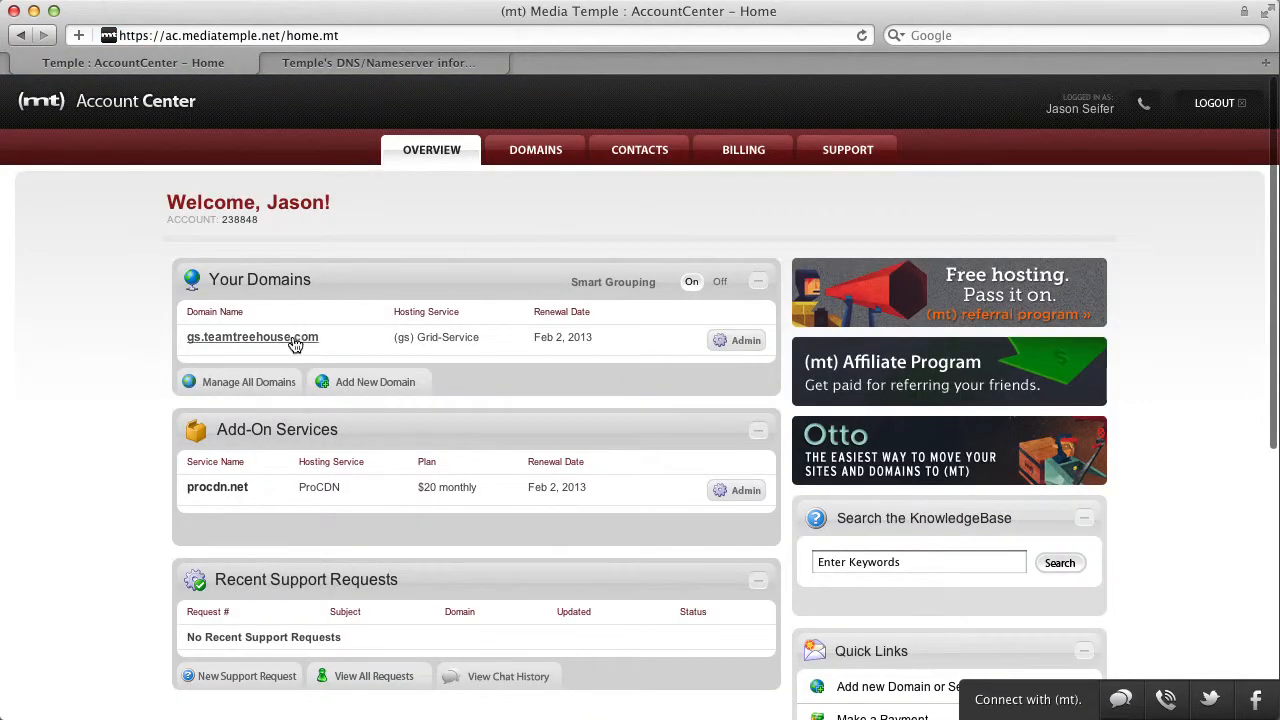
# Step: Open the Edit DNS Zone File page for gs.teamtreehouse.com from its Domain Tools
pyautogui.click(252, 336)
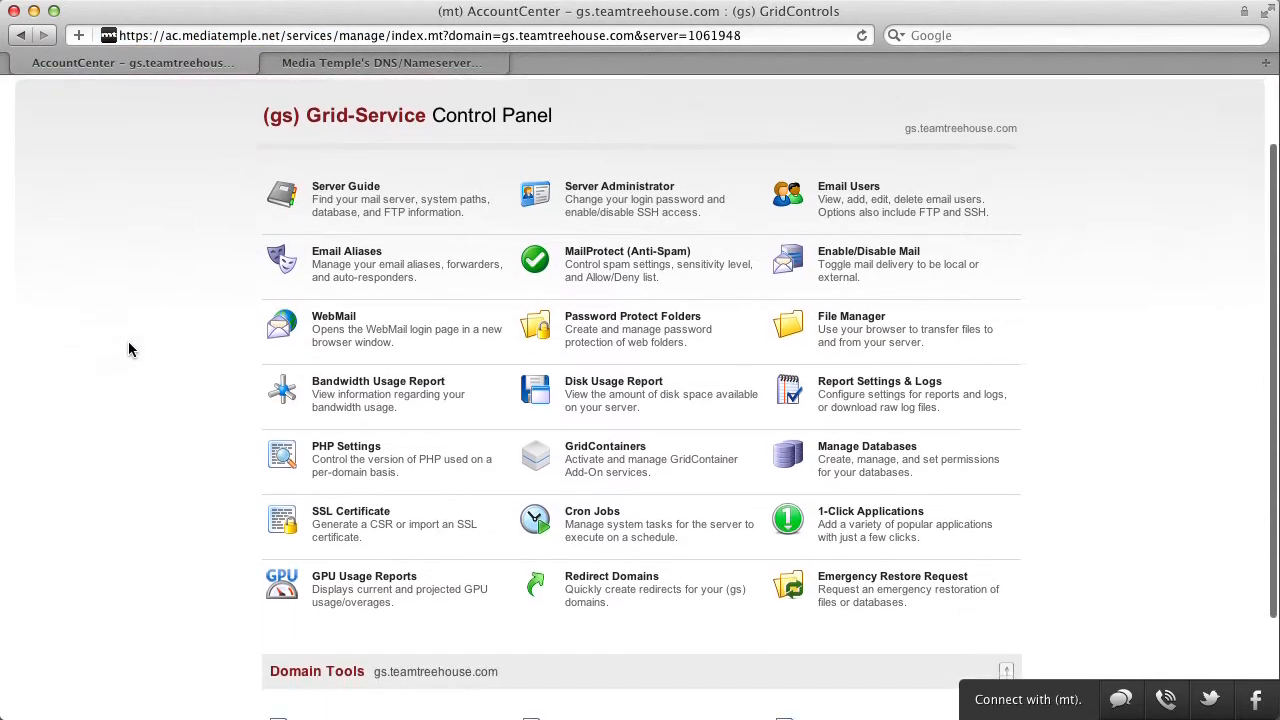
pyautogui.scroll(-3)
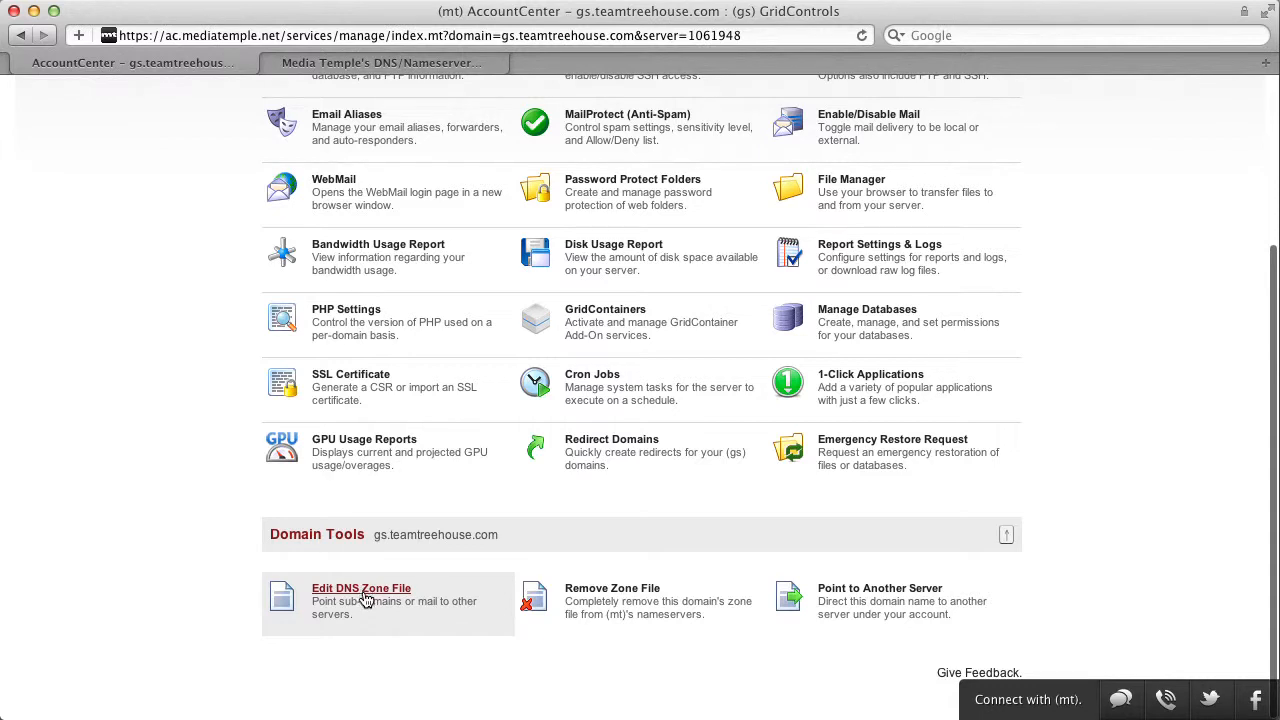
pyautogui.click(360, 588)
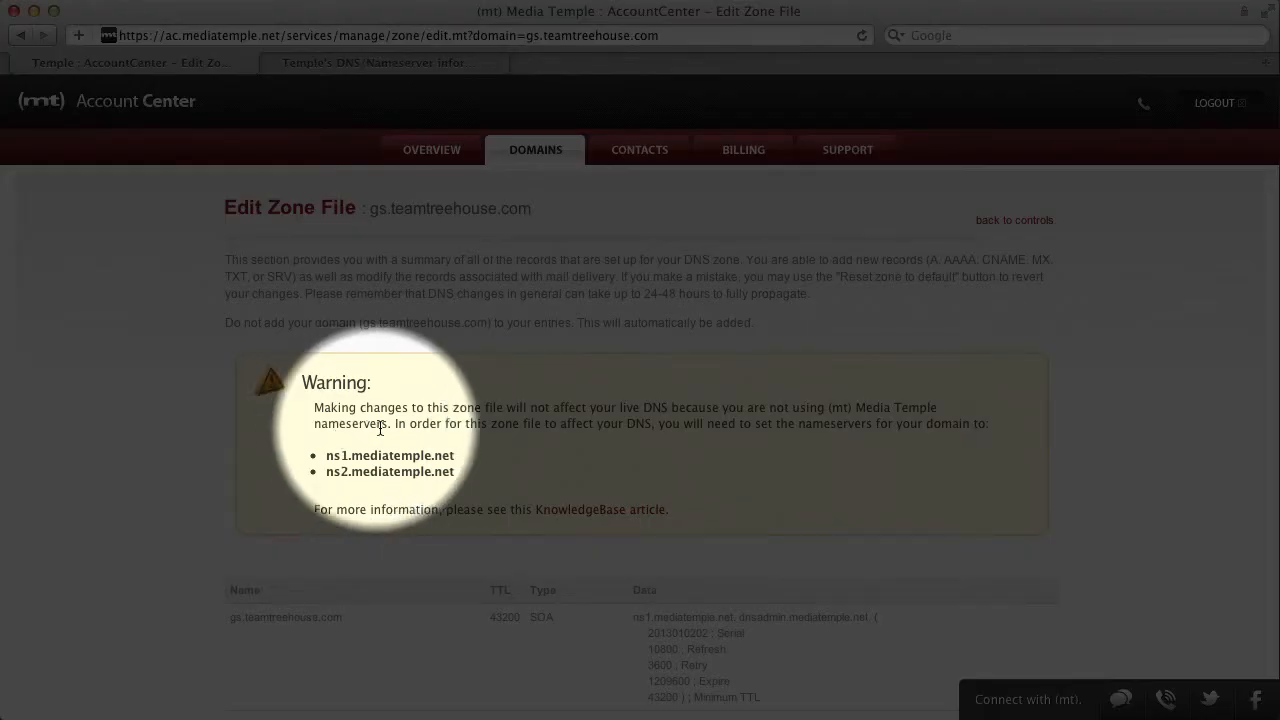
pyautogui.moveTo(790, 430)
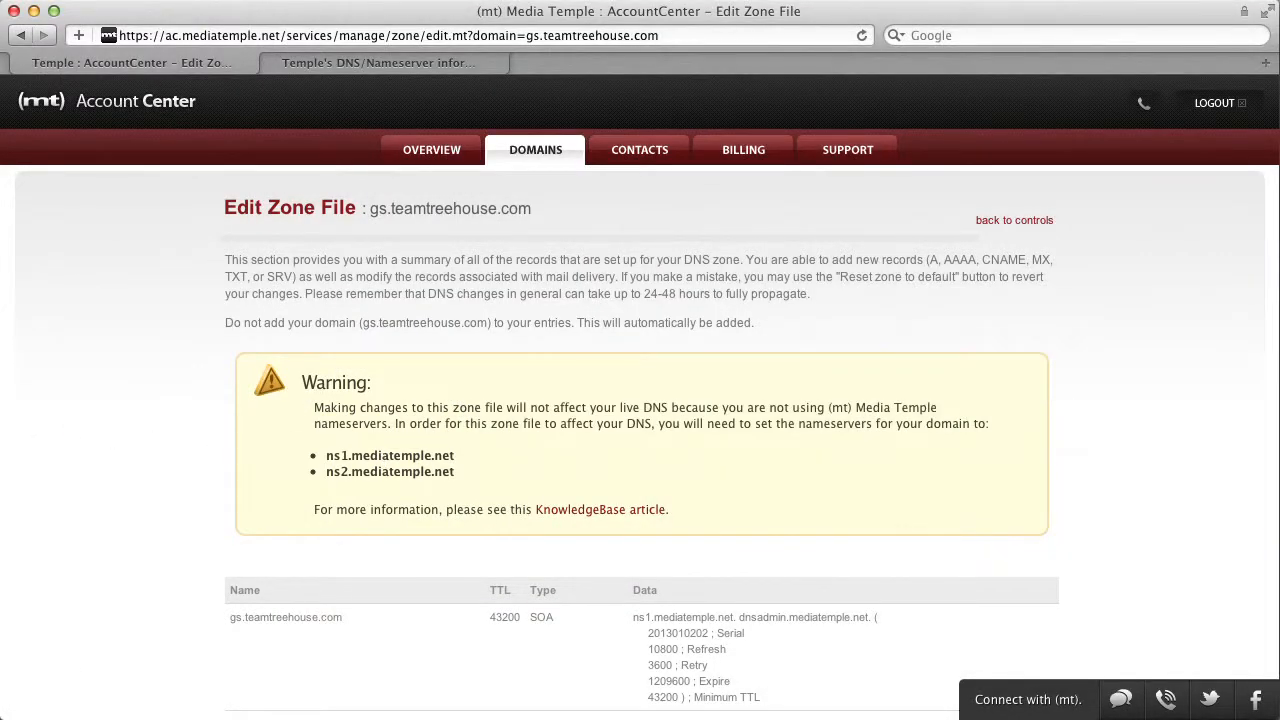
pyautogui.click(376, 62)
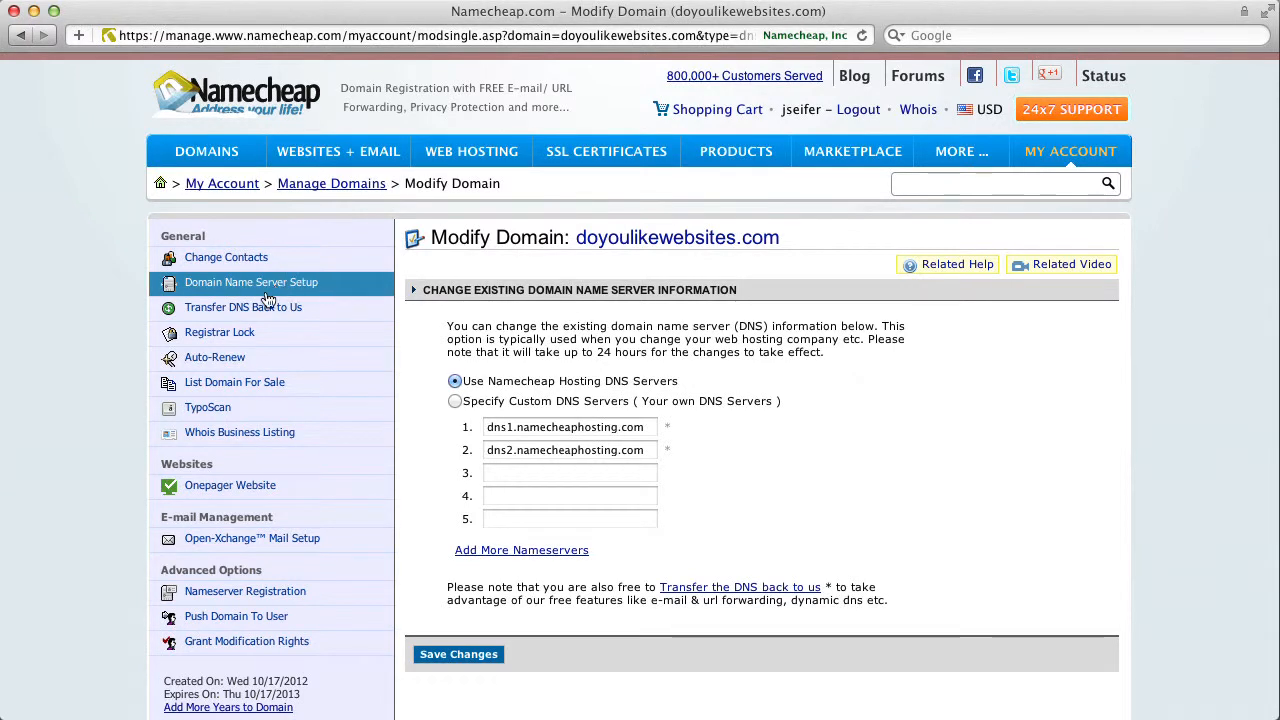
pyautogui.moveTo(318, 296)
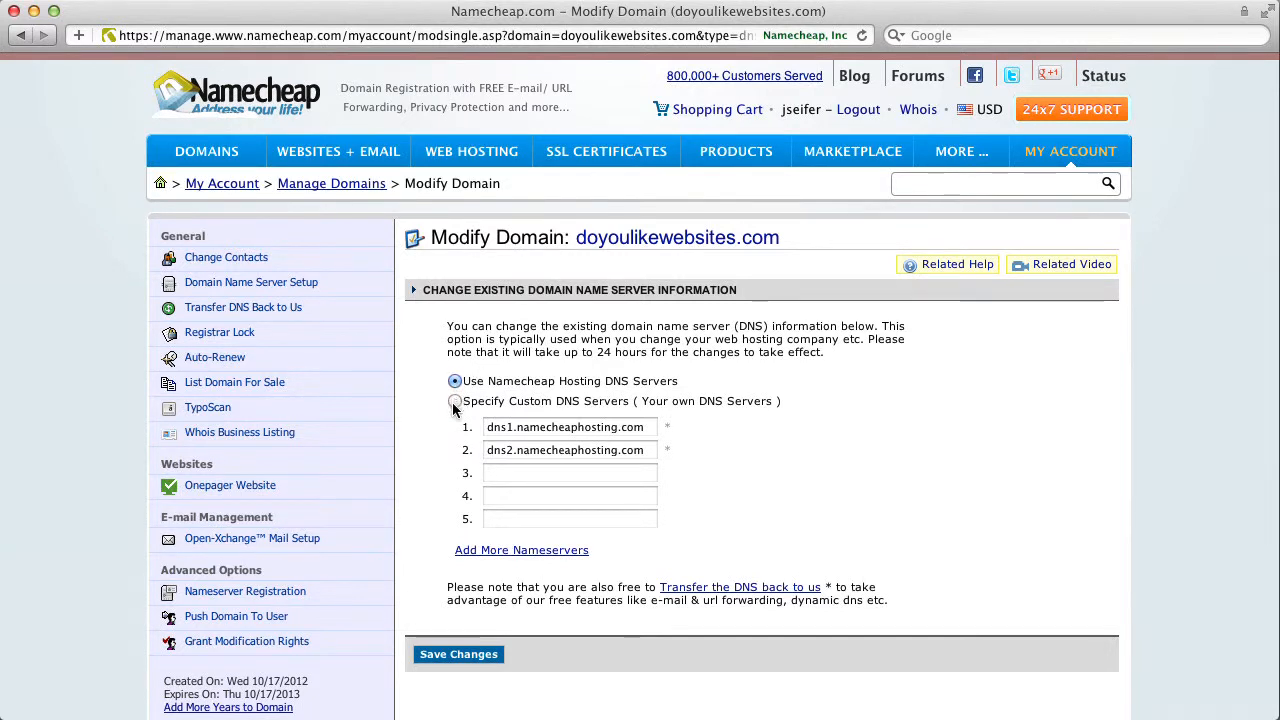
# Step: Choose Specify Custom DNS Servers, enter ns1.mediatemple.net and ns2.mediatemple.net, and save the changes
pyautogui.click(454, 400)
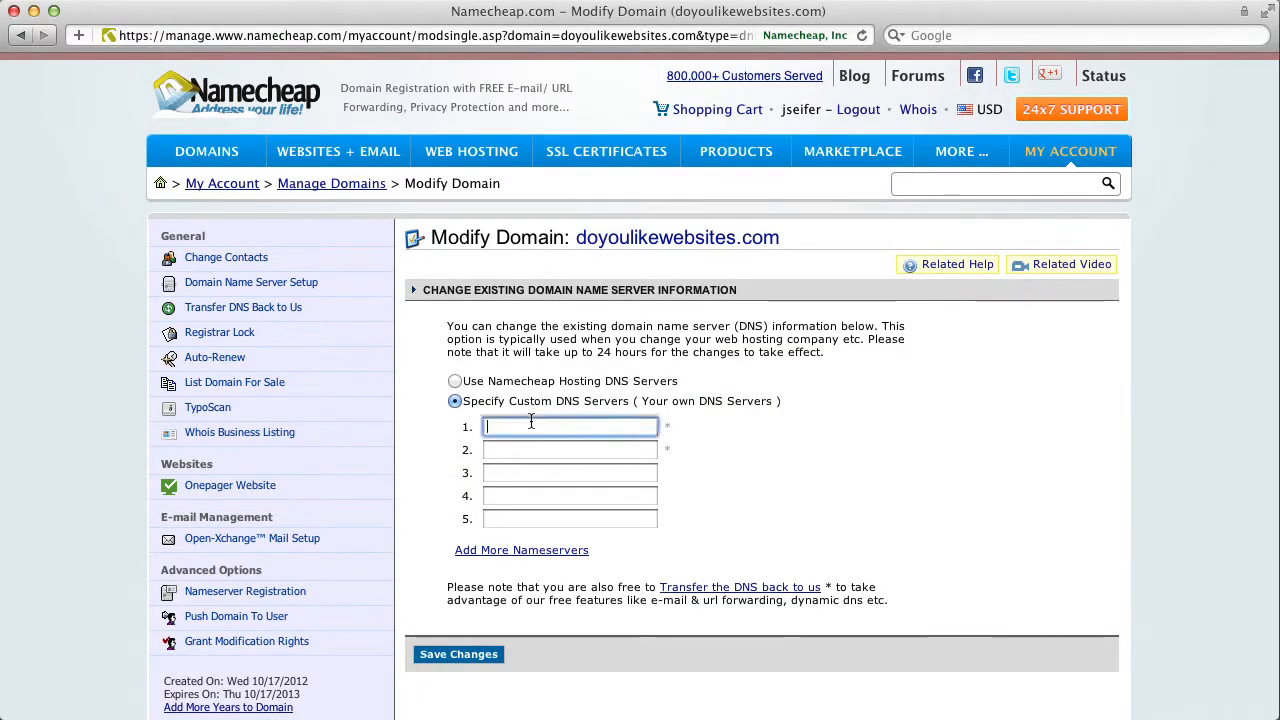
pyautogui.write('ns1.mediatemple.net')
pyautogui.click(570, 450)
pyautogui.write('ns2.mediatemple.net')
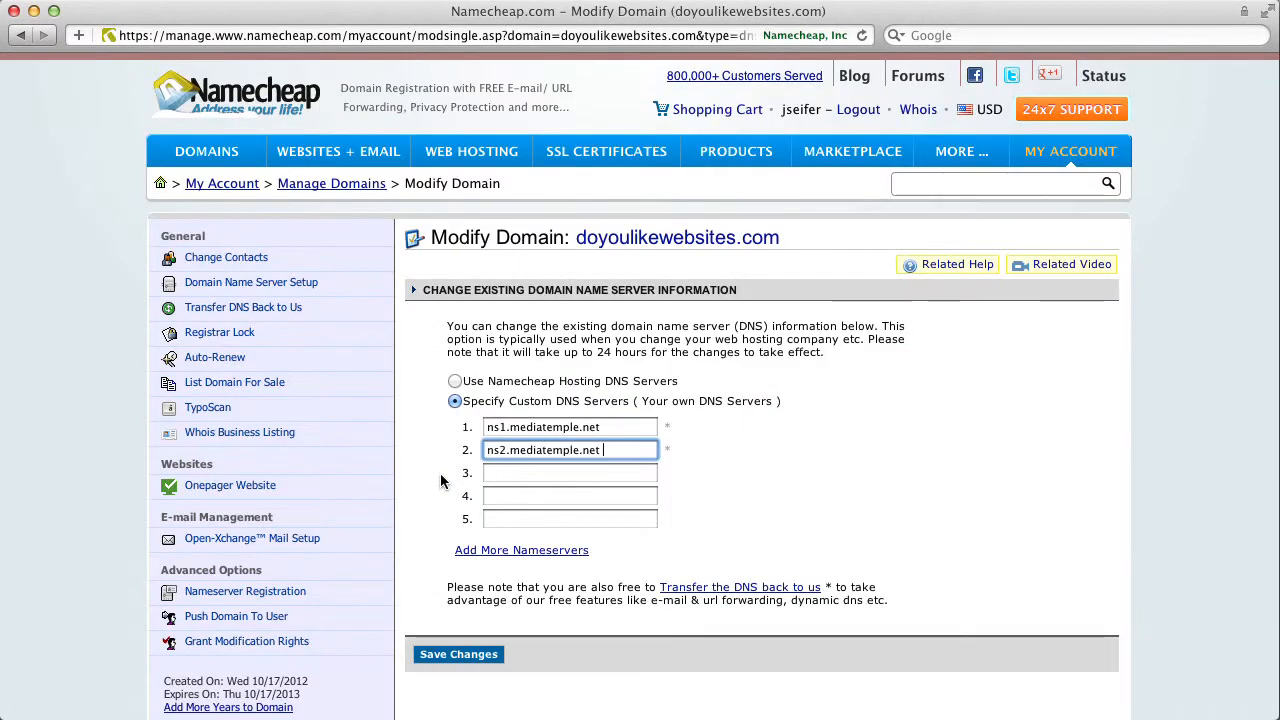
pyautogui.click(458, 654)
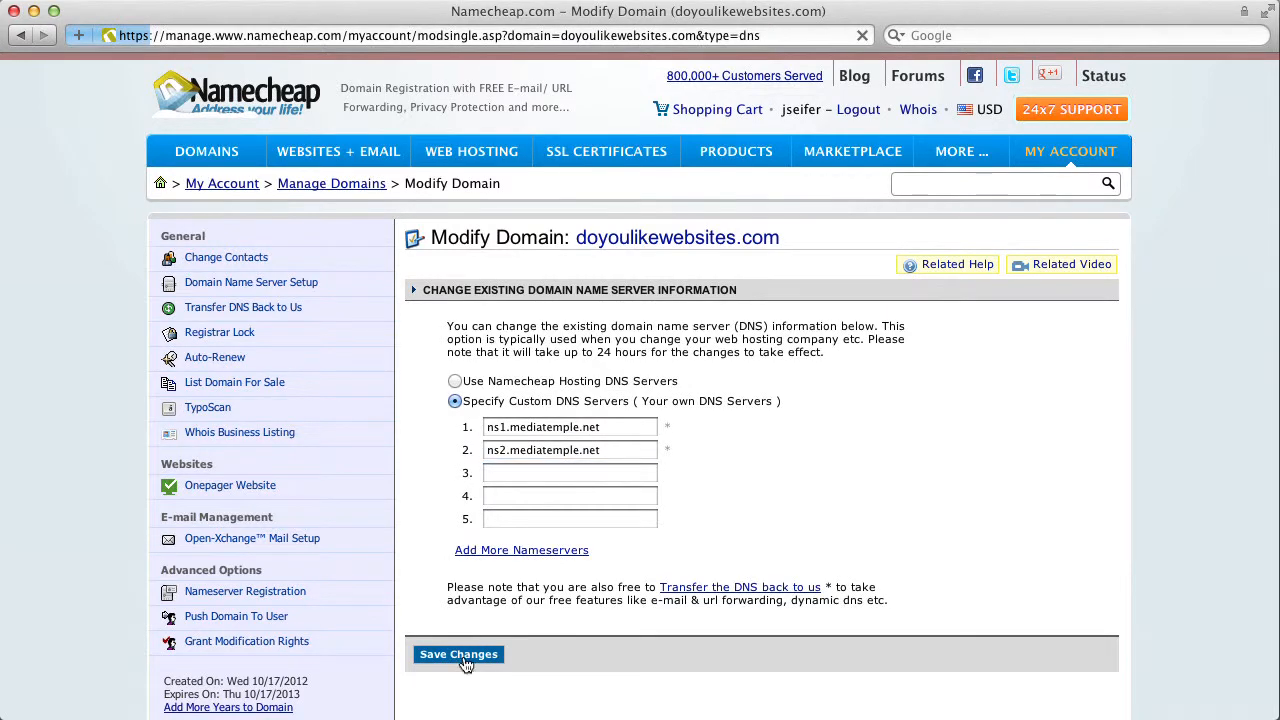
pyautogui.click(458, 654)
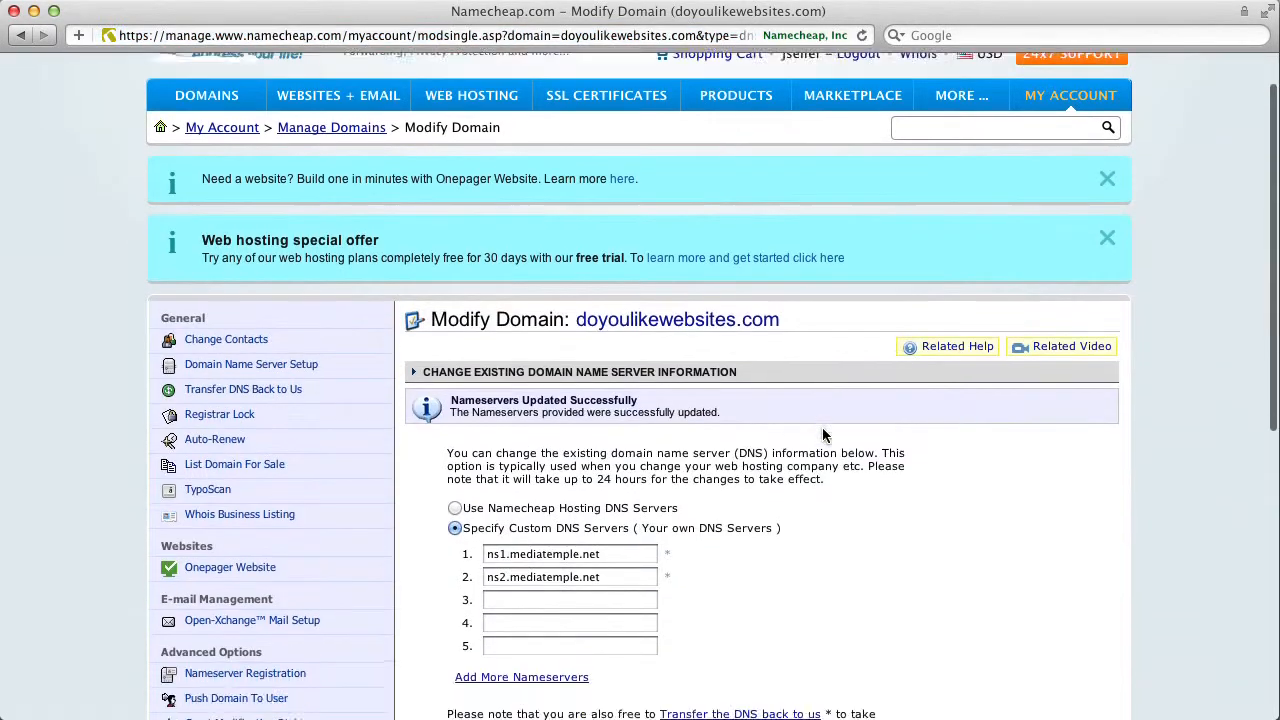